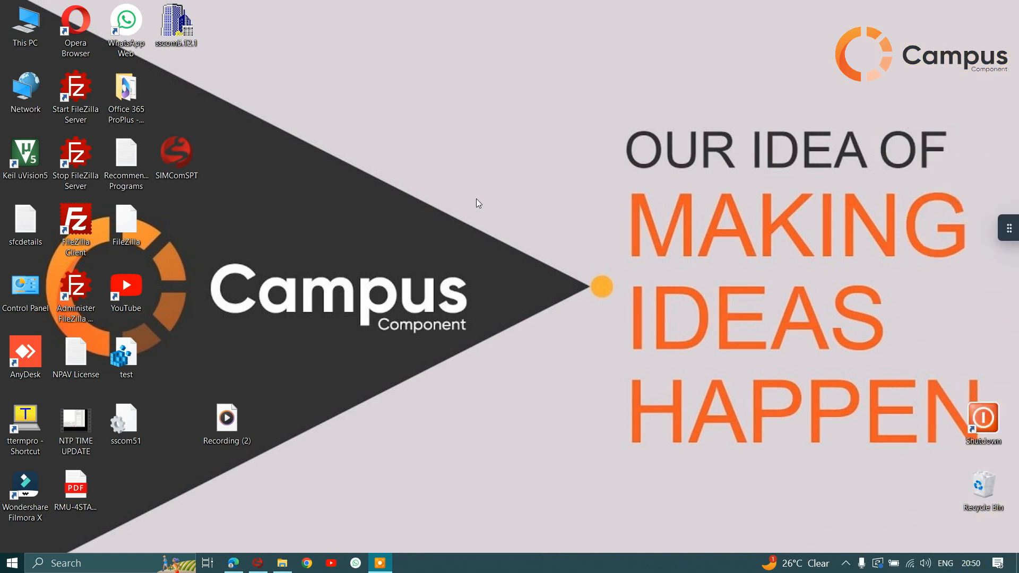
pyautogui.moveTo(287, 513)
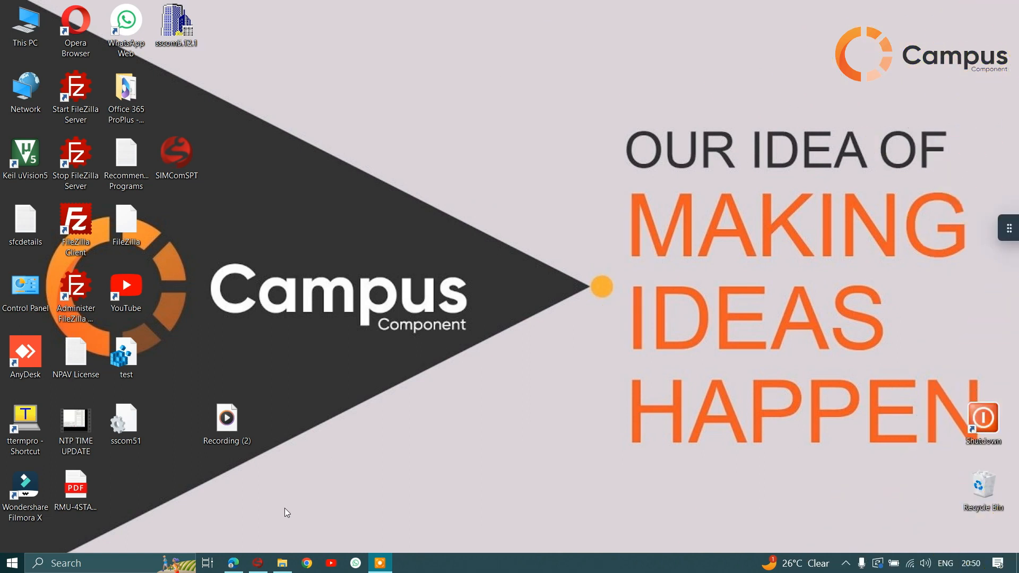
# Launch SIMComSPT, clear the log, connect on COM7 and list the module's files with AT+FSLS=2
pyautogui.doubleClick(176, 156)
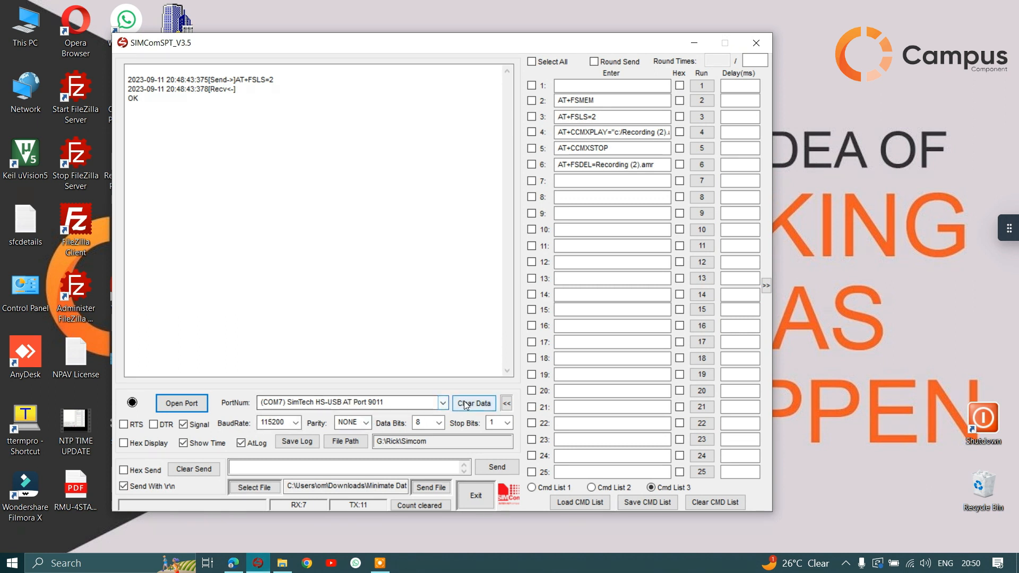
pyautogui.click(473, 403)
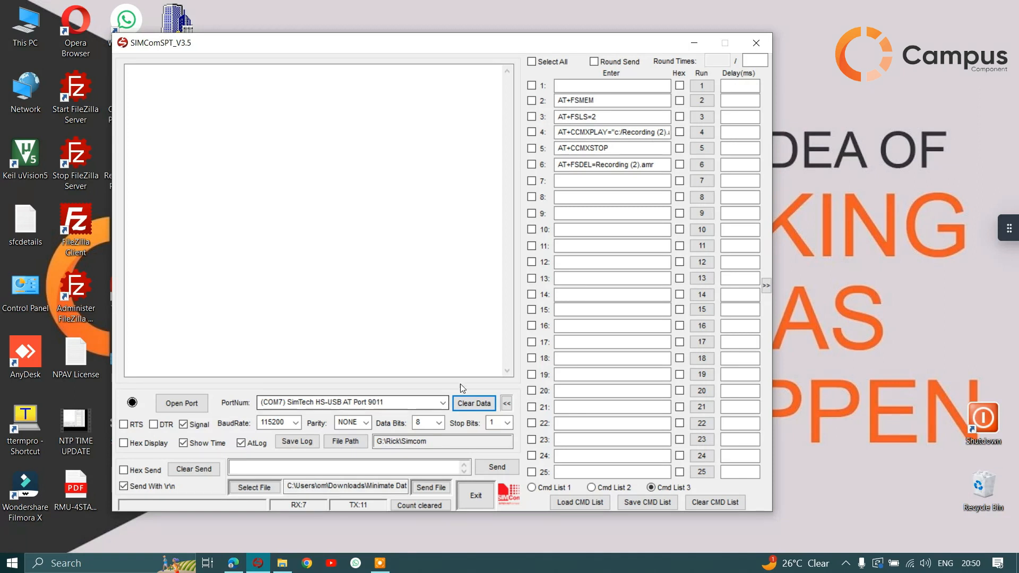
pyautogui.click(181, 403)
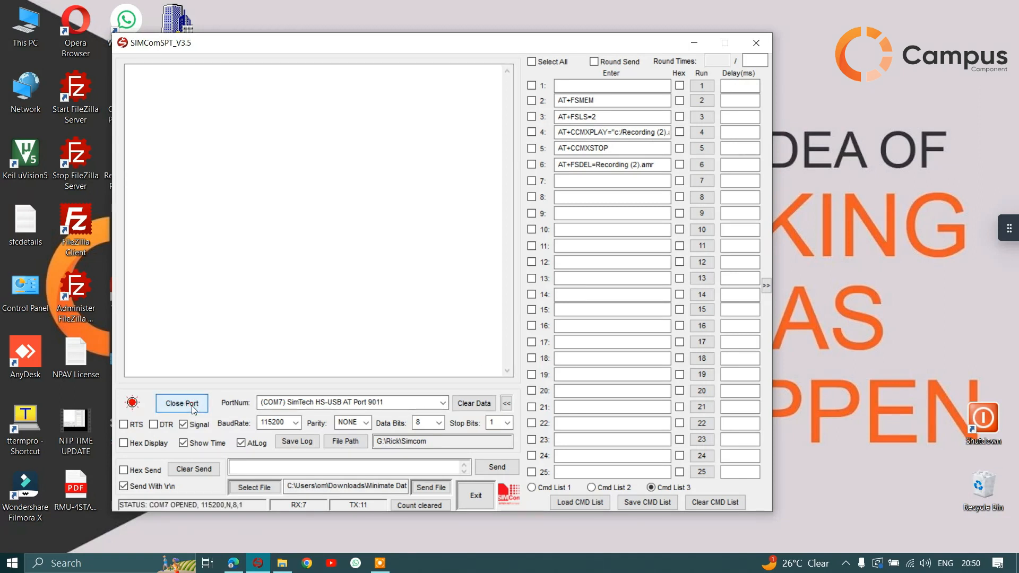
pyautogui.moveTo(375, 204)
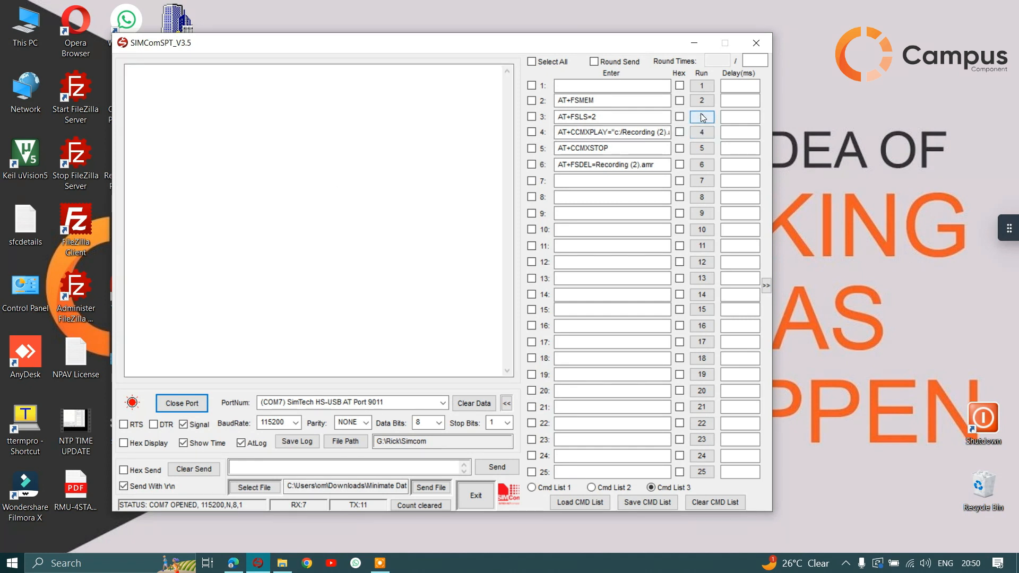
pyautogui.click(702, 117)
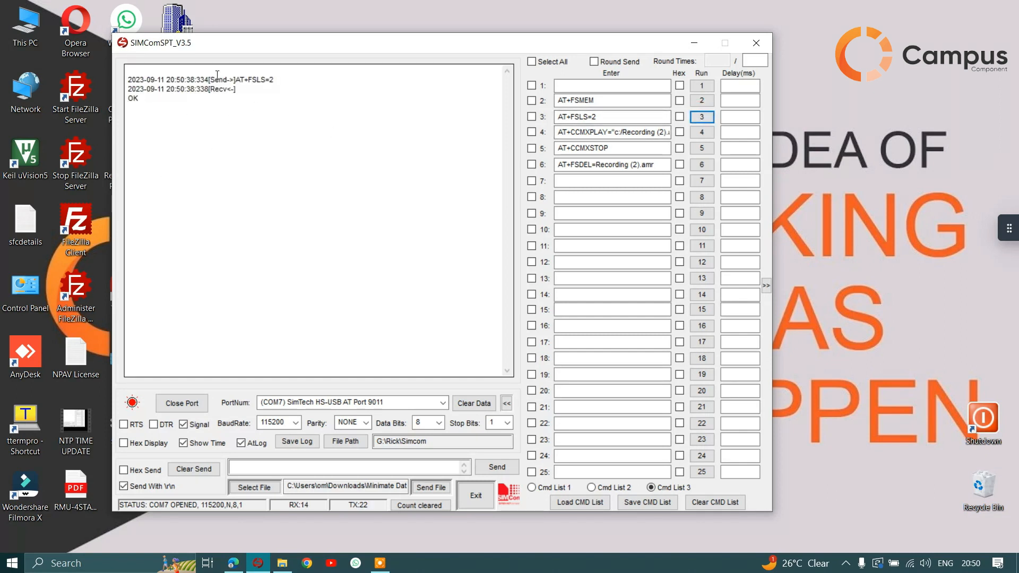
pyautogui.moveTo(315, 230)
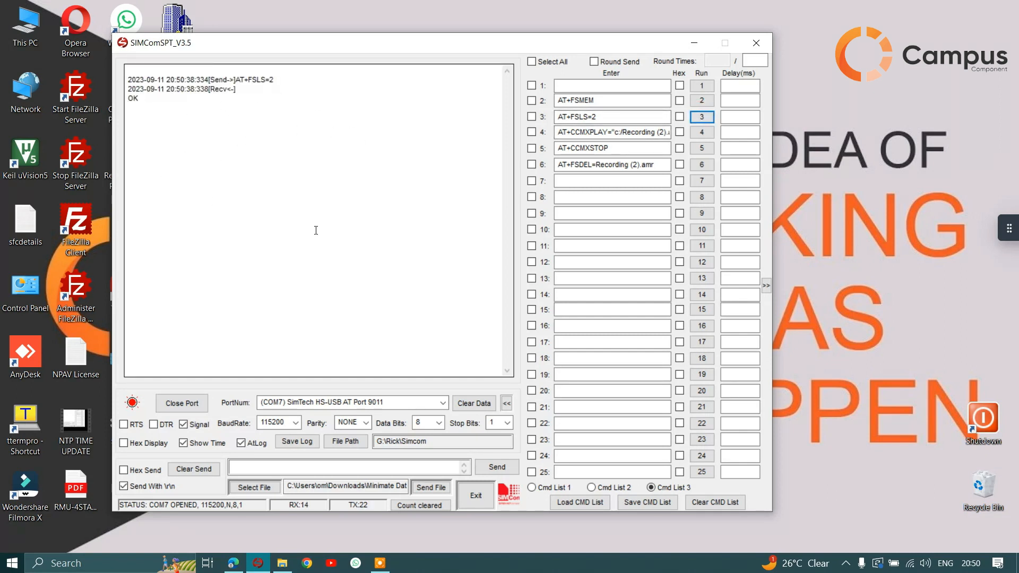
pyautogui.moveTo(694, 43)
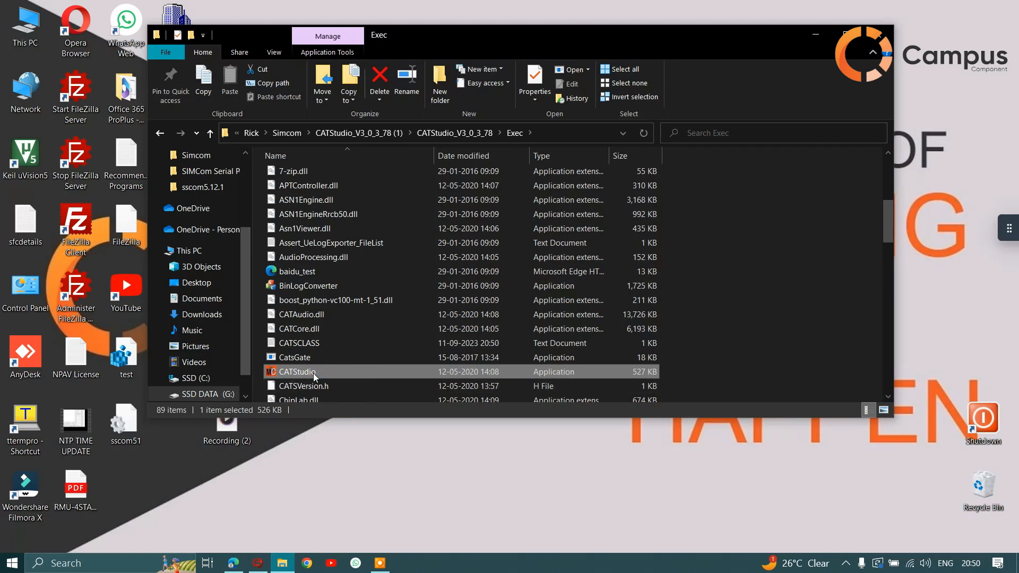
# Launch CATStudio with the Generic Target Online configuration and browse the live Device 1 log
pyautogui.doubleClick(300, 372)
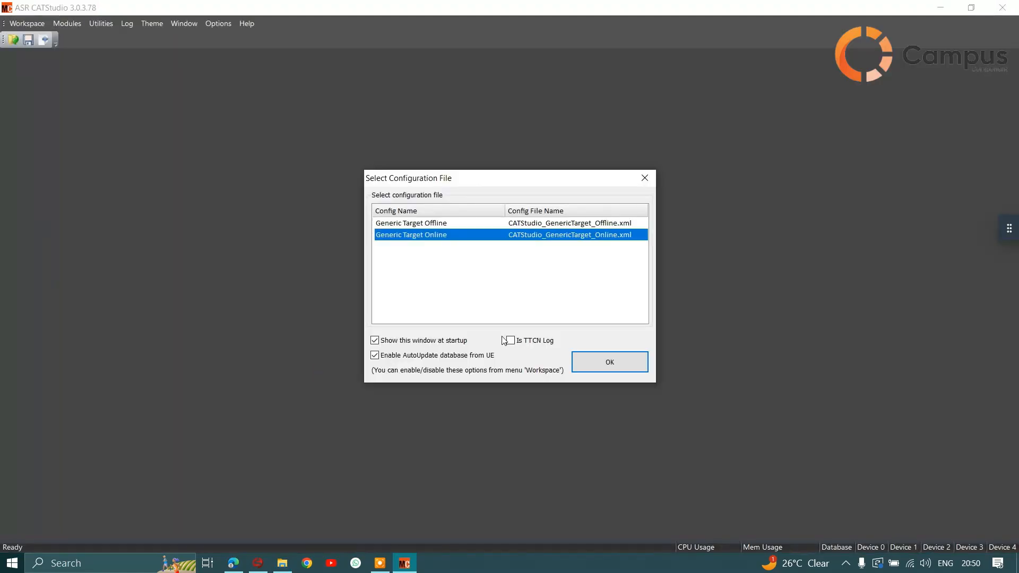
pyautogui.click(608, 361)
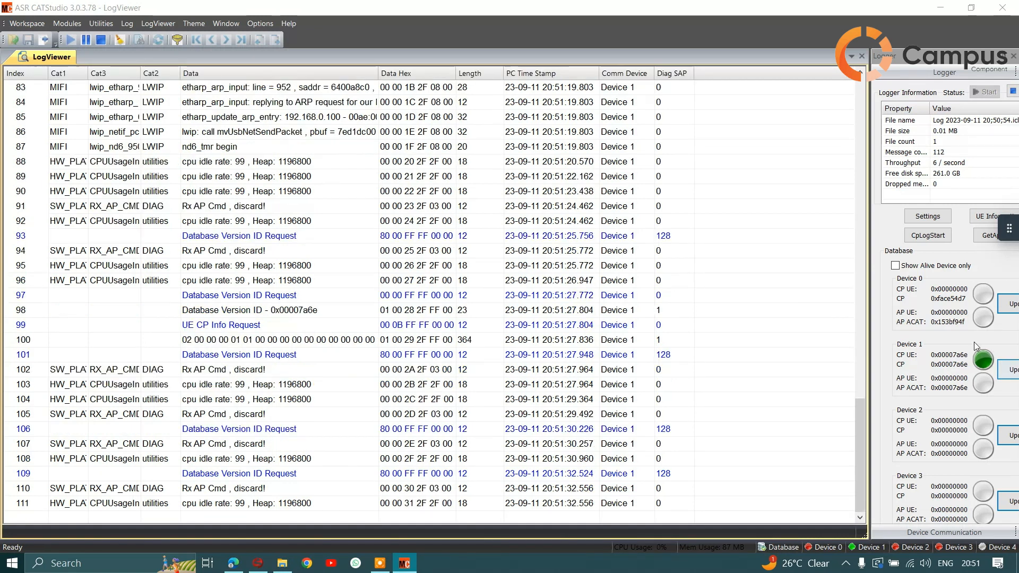
pyautogui.scroll(-3)
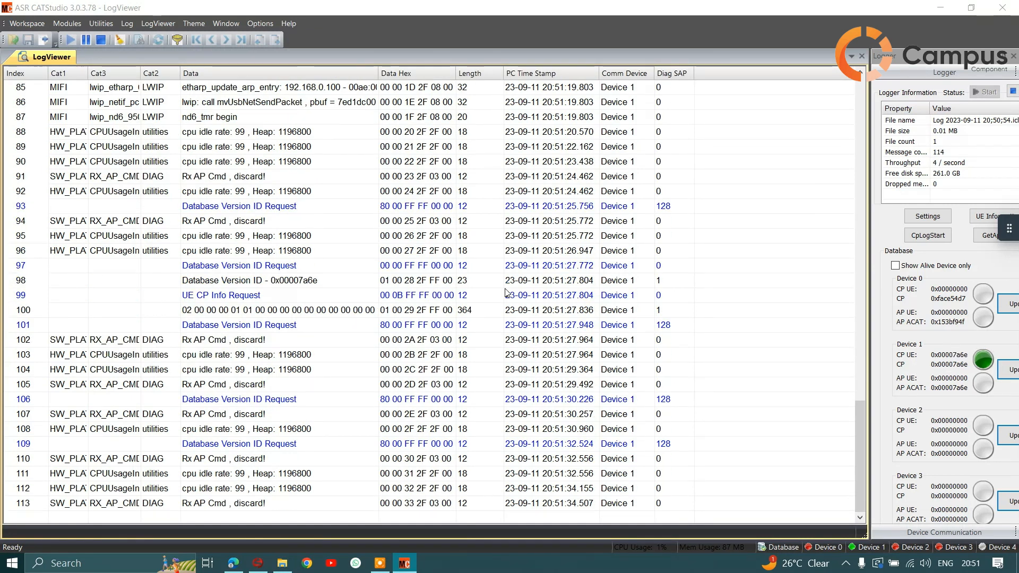
pyautogui.scroll(-3)
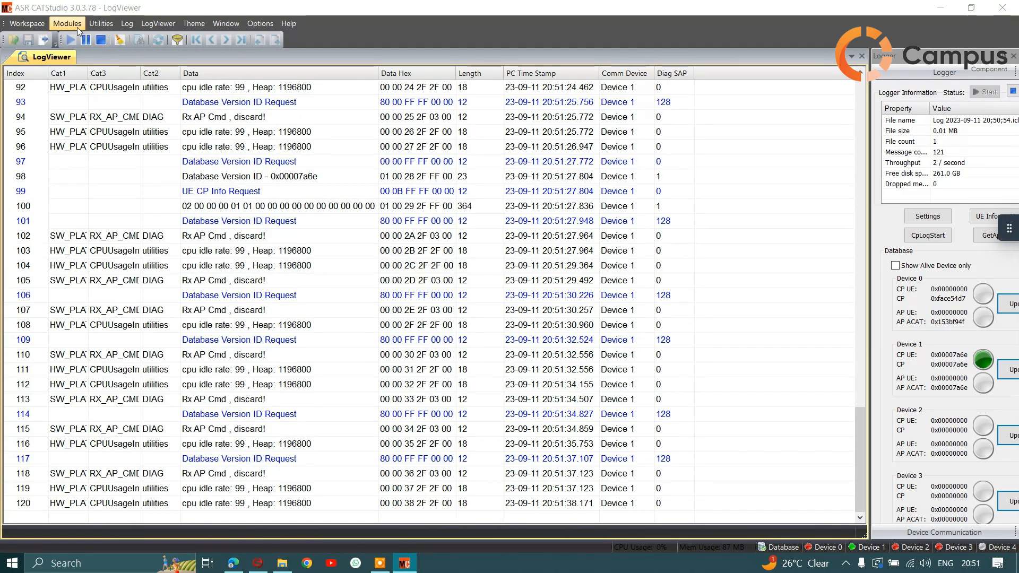
# Open FlashExplorer on the Communication Core and shrink the window to reveal the desktop files
pyautogui.click(67, 24)
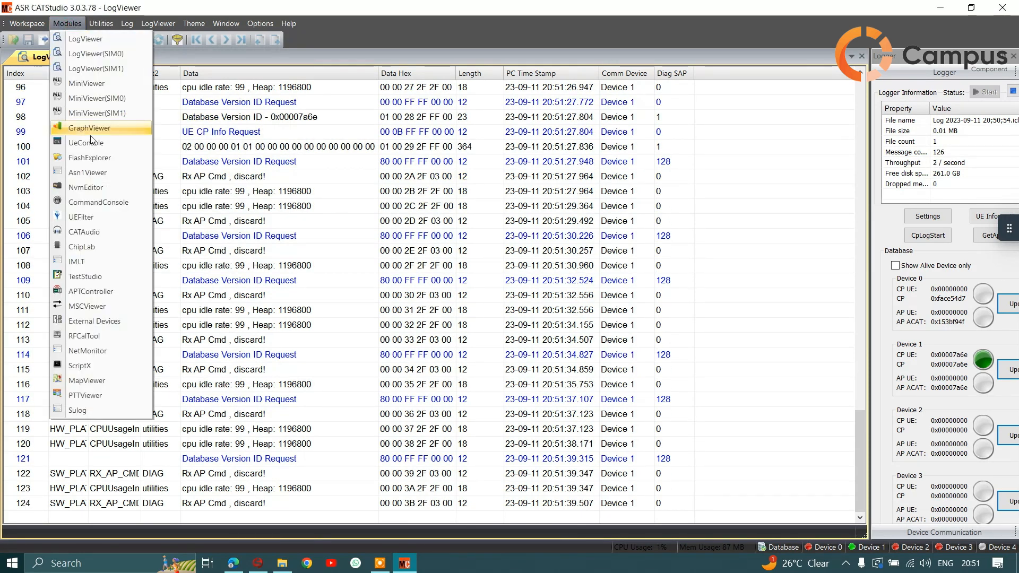
pyautogui.click(89, 127)
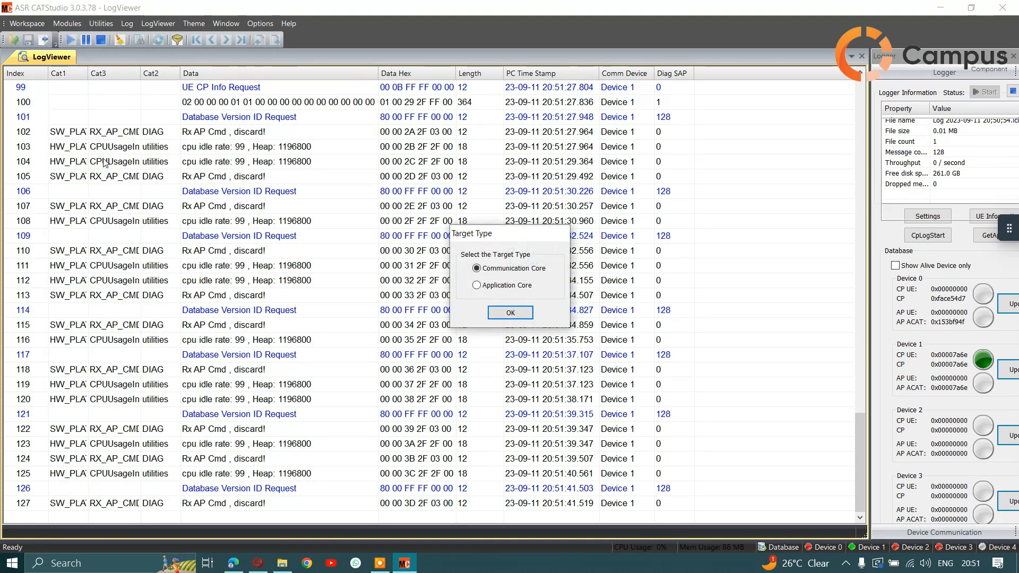
pyautogui.moveTo(510, 294)
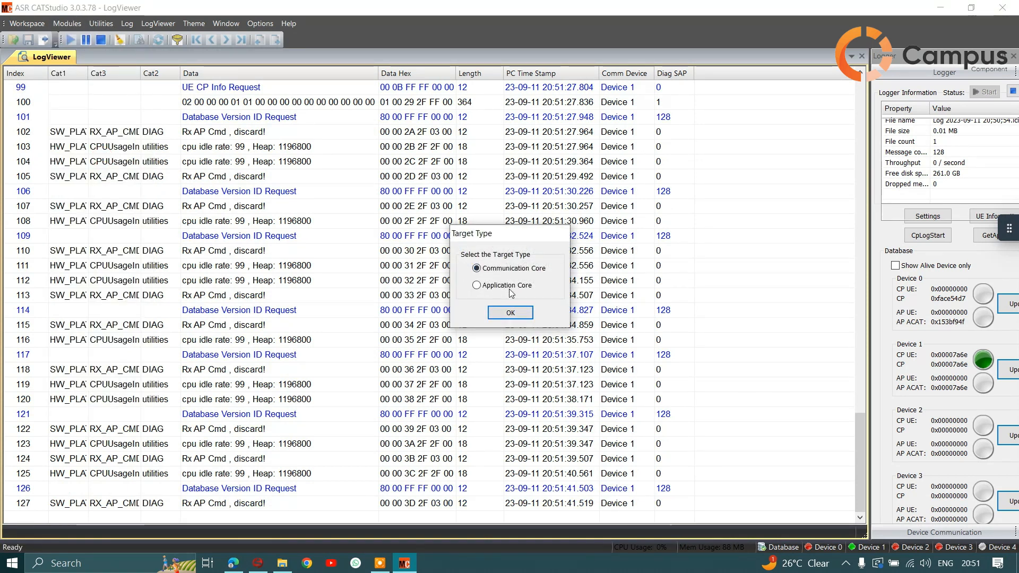
pyautogui.click(510, 312)
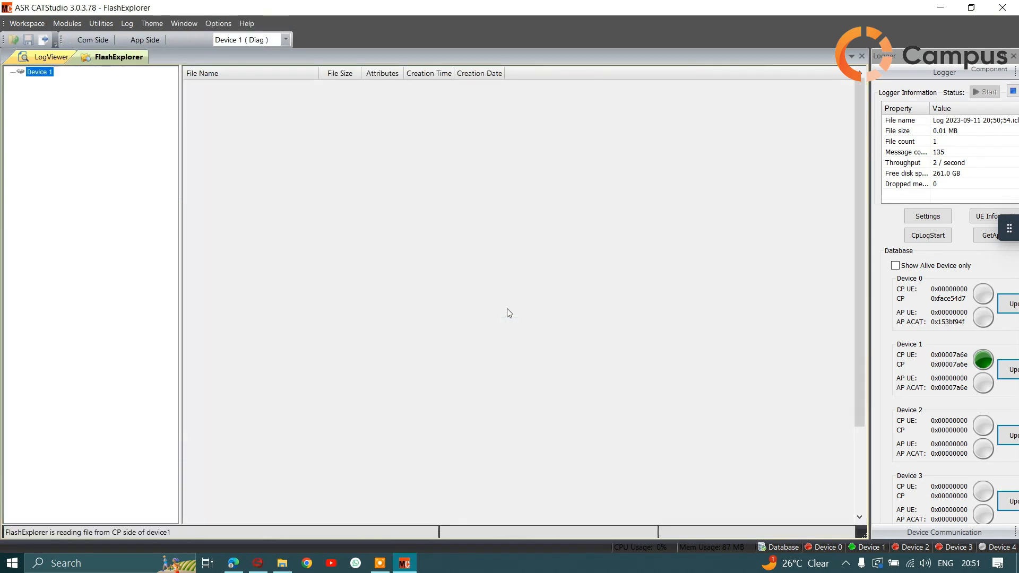
pyautogui.click(9, 71)
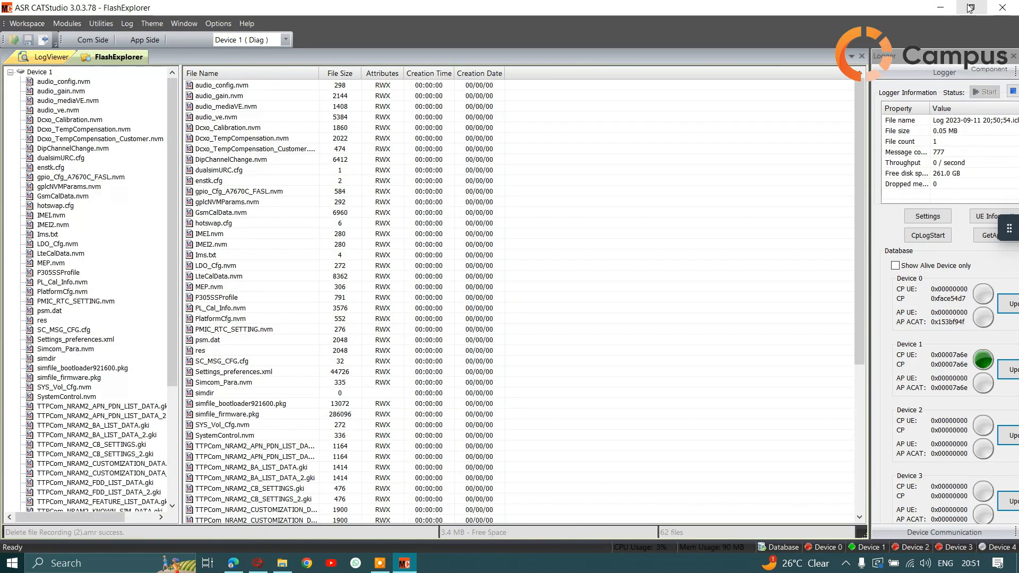
pyautogui.click(974, 7)
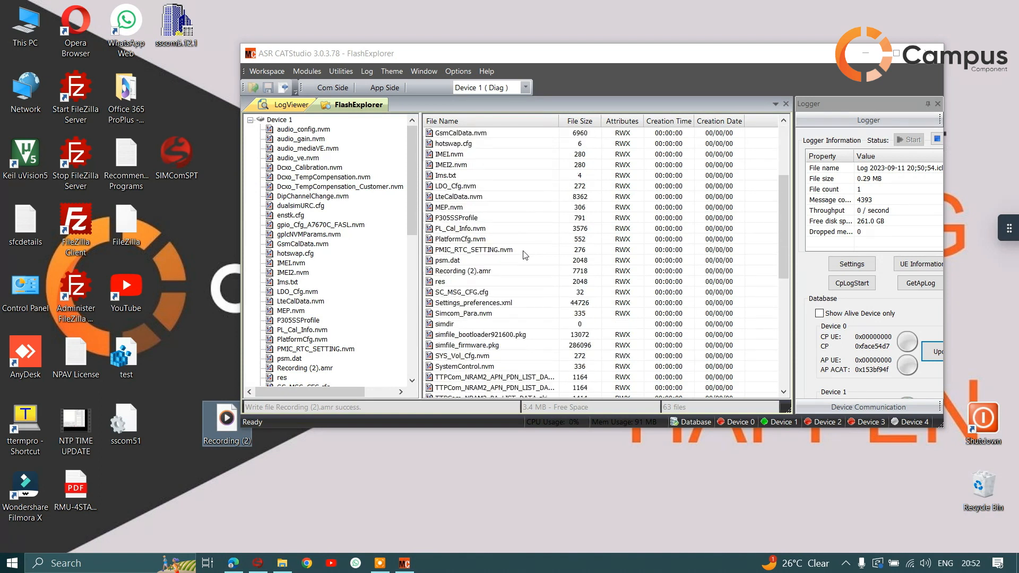
# Finish copying Recording (2).amr into Device 1's flash and hide the CATStudio window
pyautogui.scroll(-3)
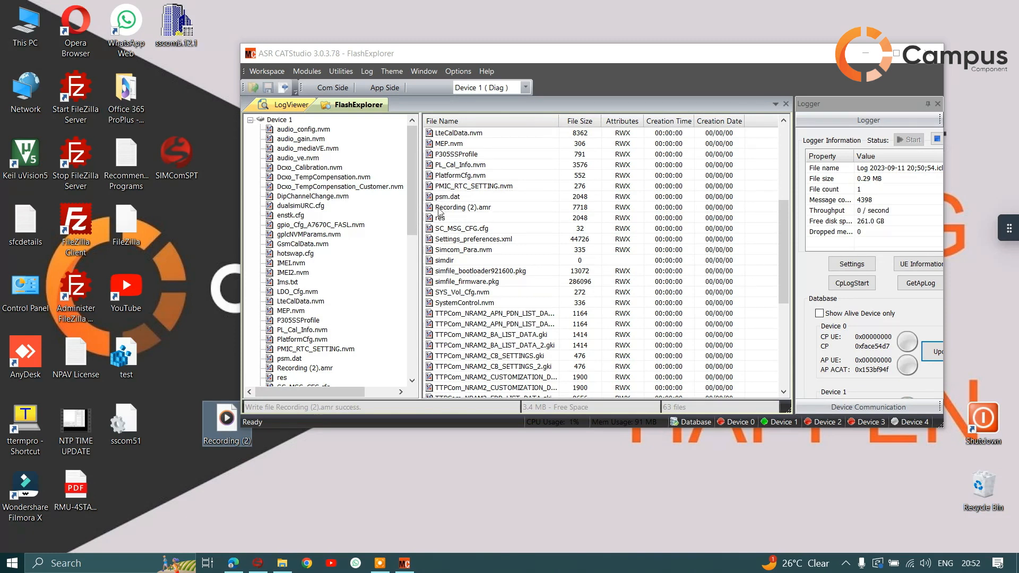
pyautogui.moveTo(486, 234)
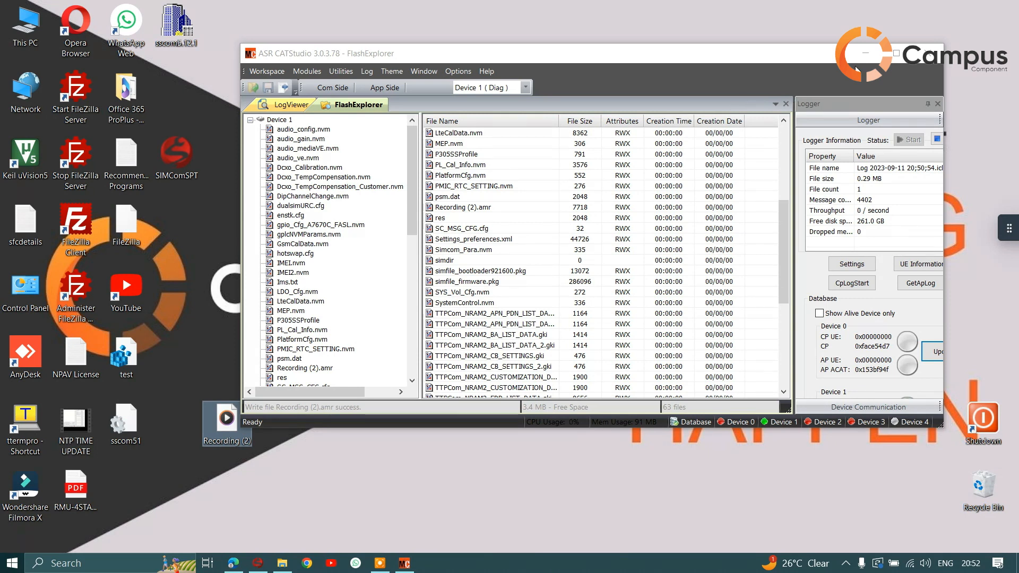
pyautogui.moveTo(865, 53)
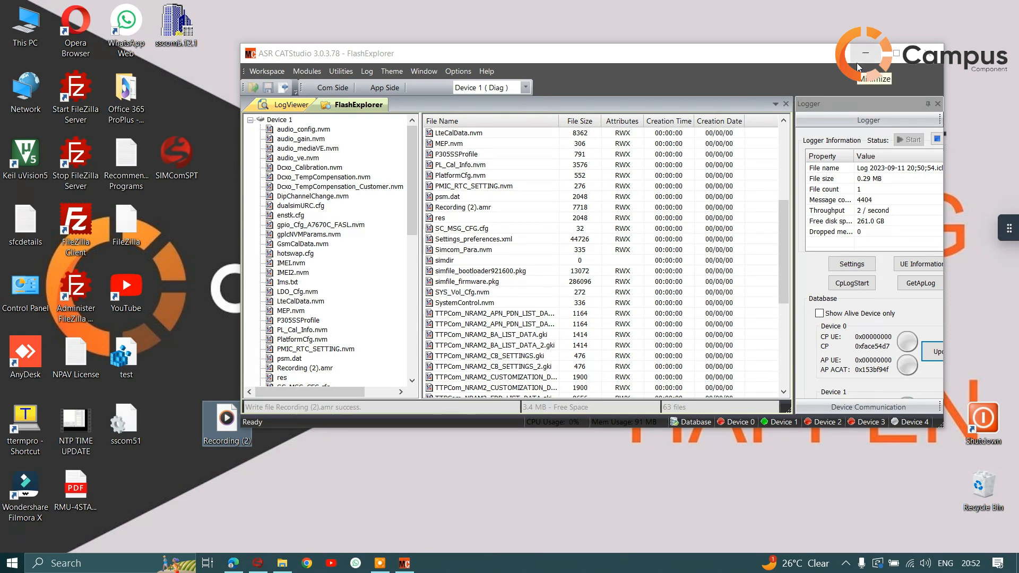
pyautogui.click(865, 54)
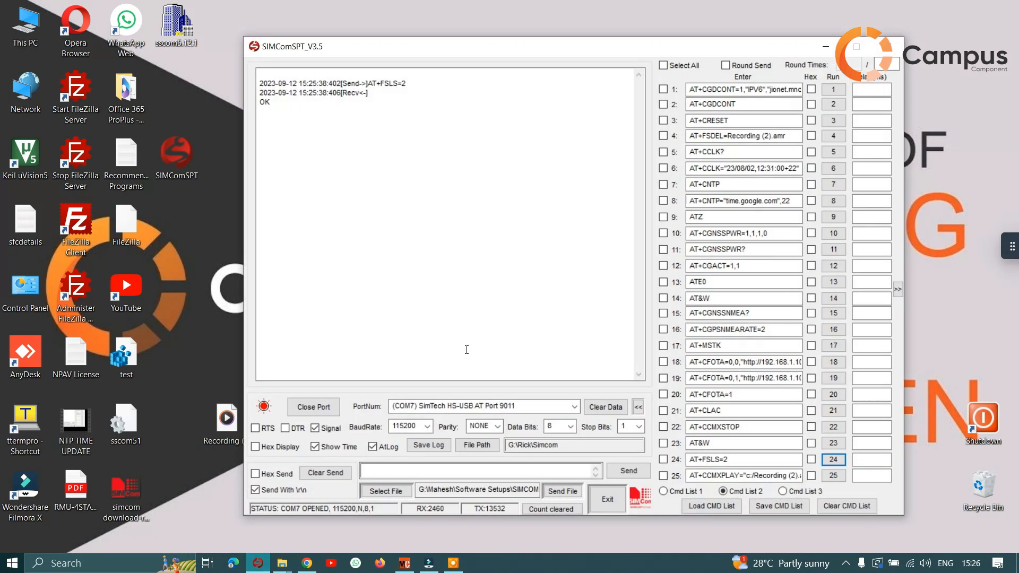
# Switch to command list 3 and enter AT+FSPRESET=Recording (2).amr into the command slots
pyautogui.click(783, 491)
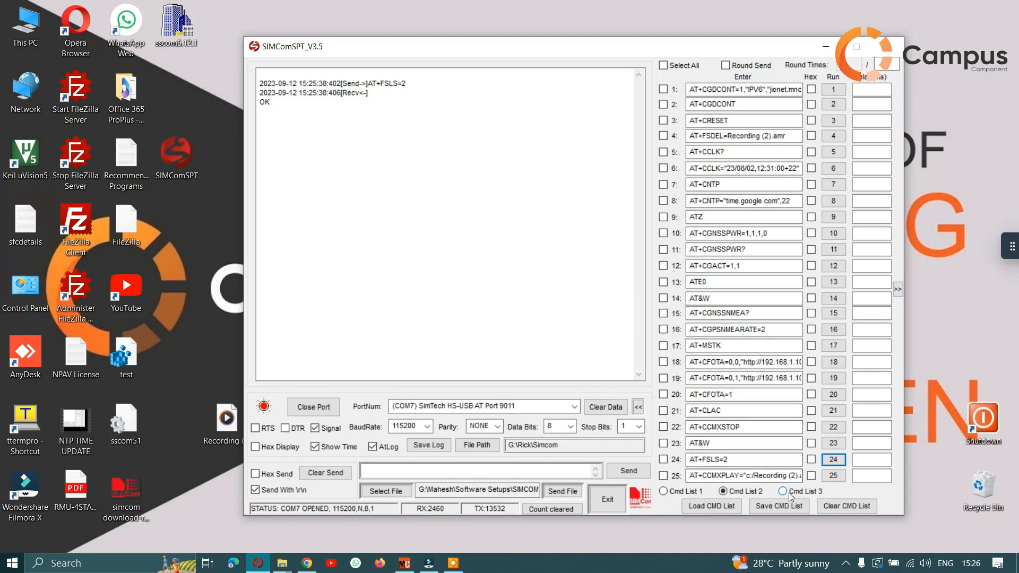
pyautogui.click(783, 490)
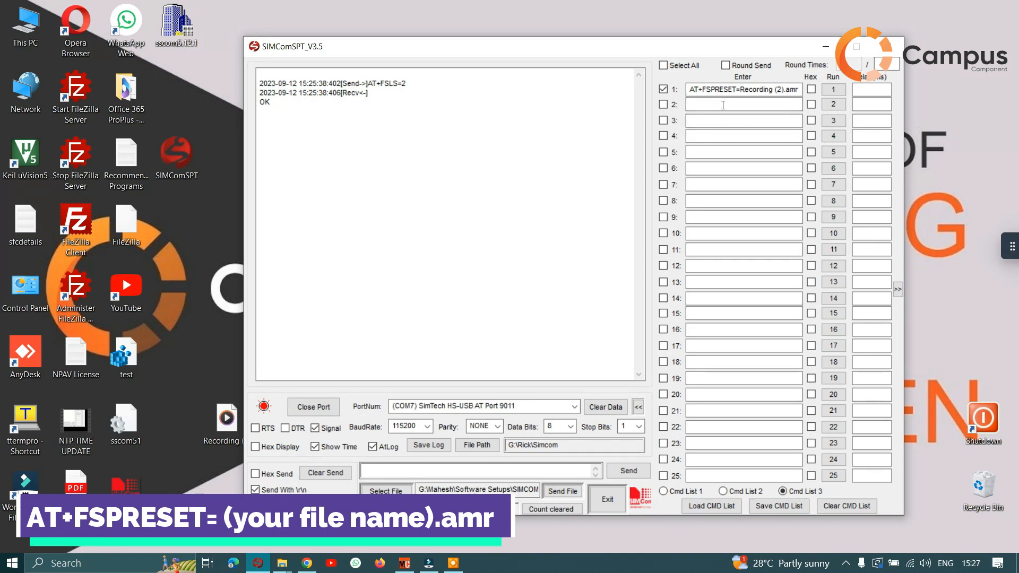
pyautogui.click(743, 105)
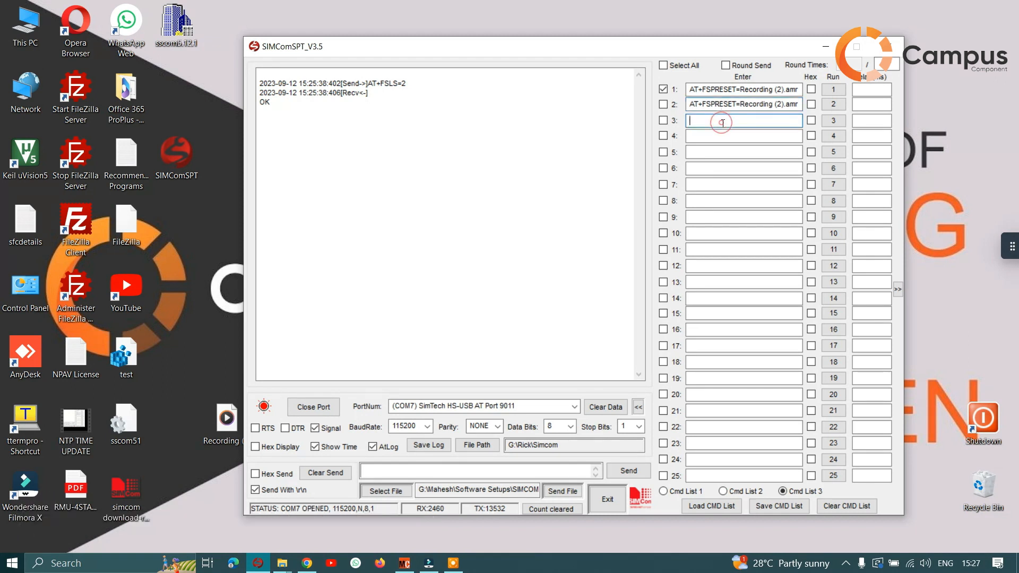
pyautogui.write('AT+FSPRESET=Recording (2).amr')
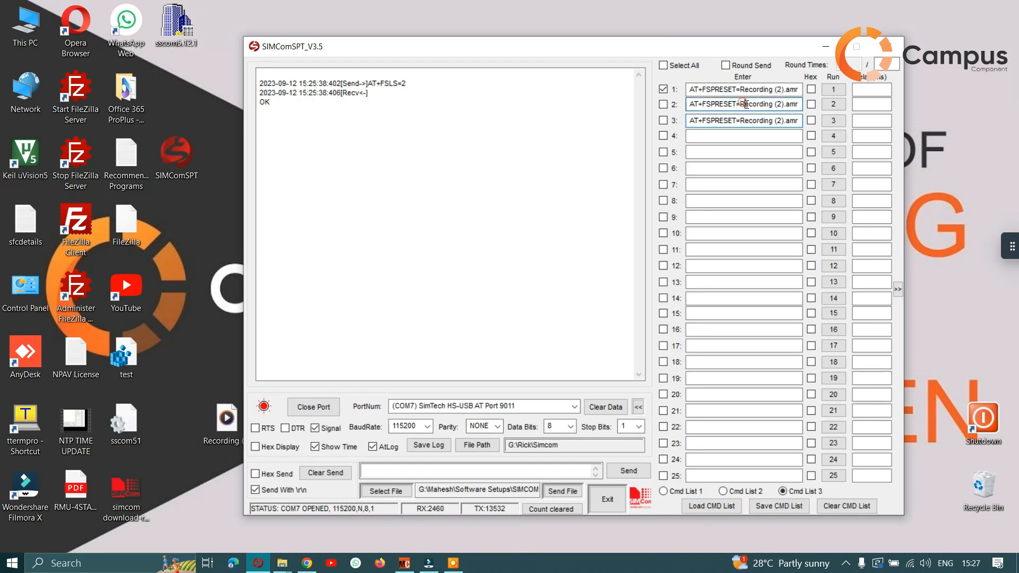
pyautogui.doubleClick(763, 120)
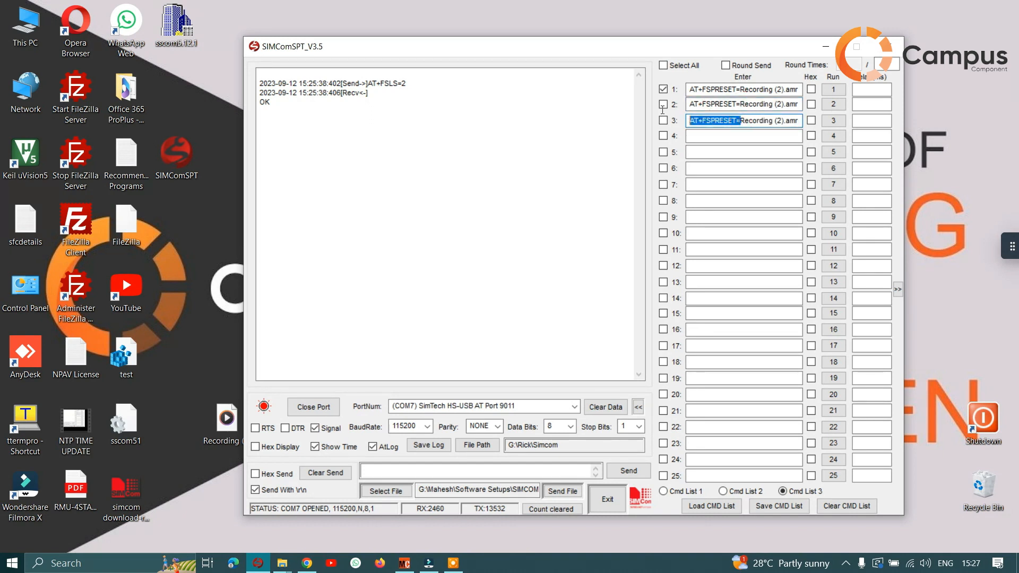
# Tick command slots 2 and 3 and start saving the list as a script
pyautogui.click(663, 104)
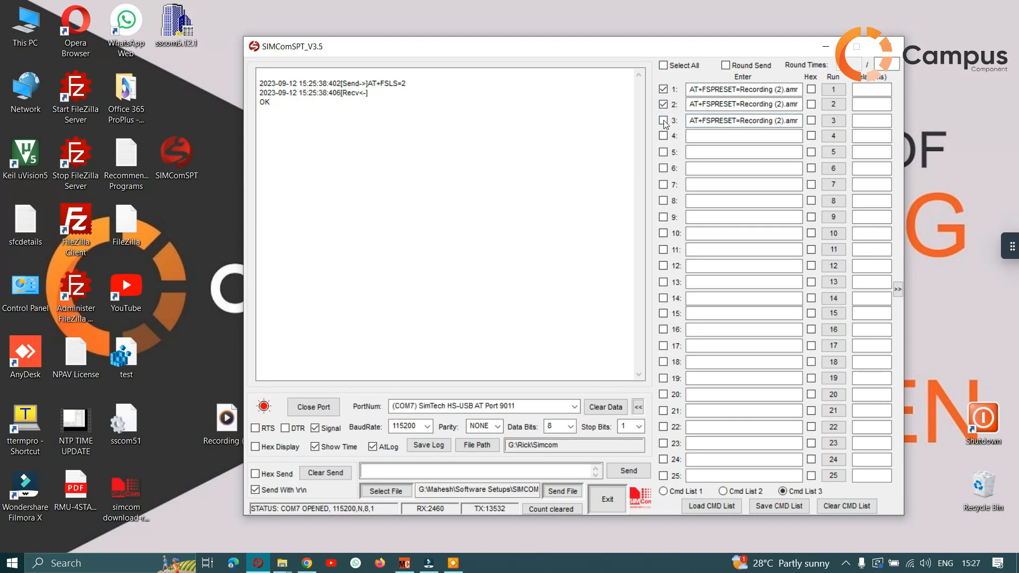
pyautogui.click(664, 120)
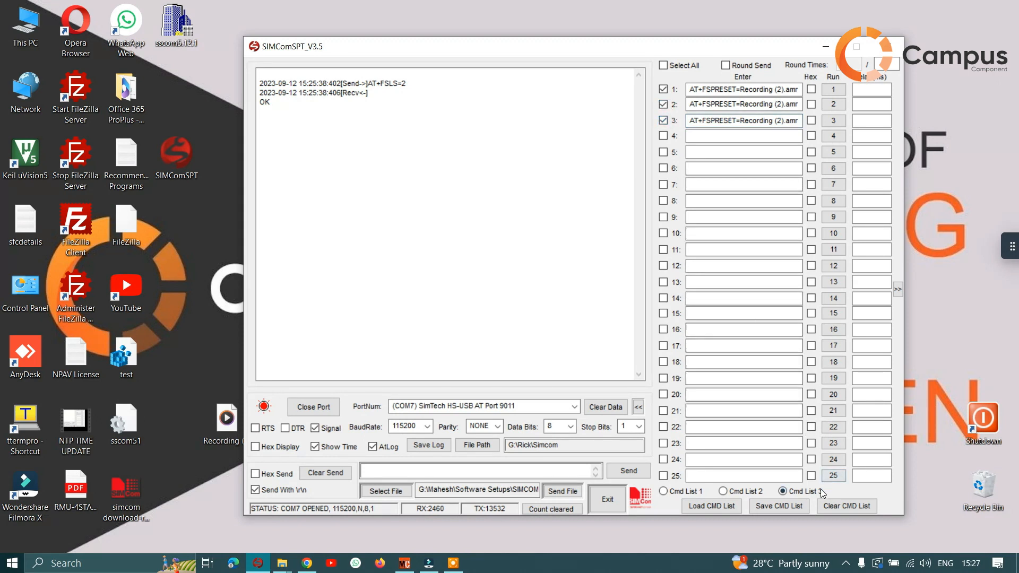
pyautogui.click(778, 506)
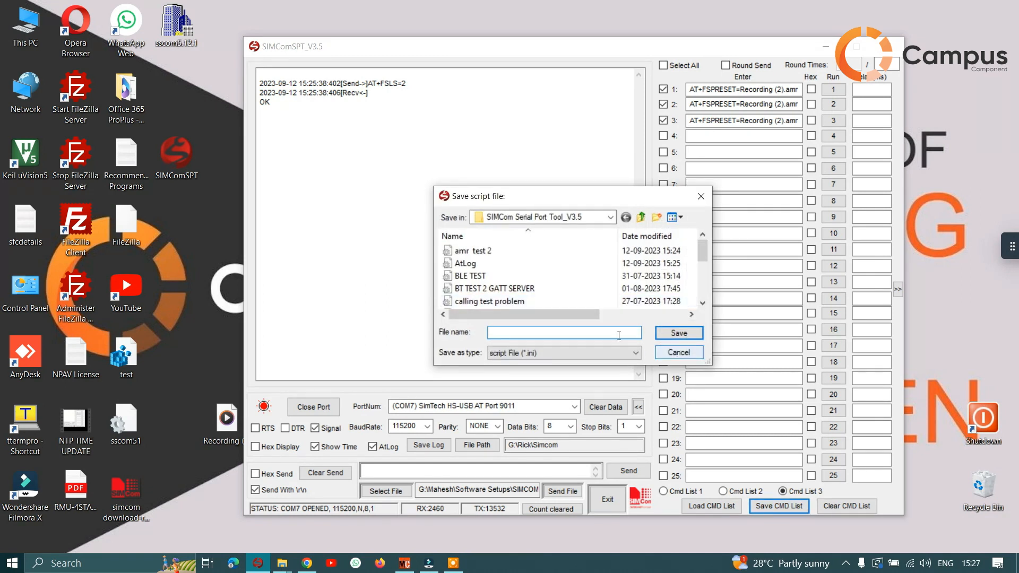
# Save the three FSPRESET commands as script amr test 2 and select slot 2's command for removal
pyautogui.click(471, 251)
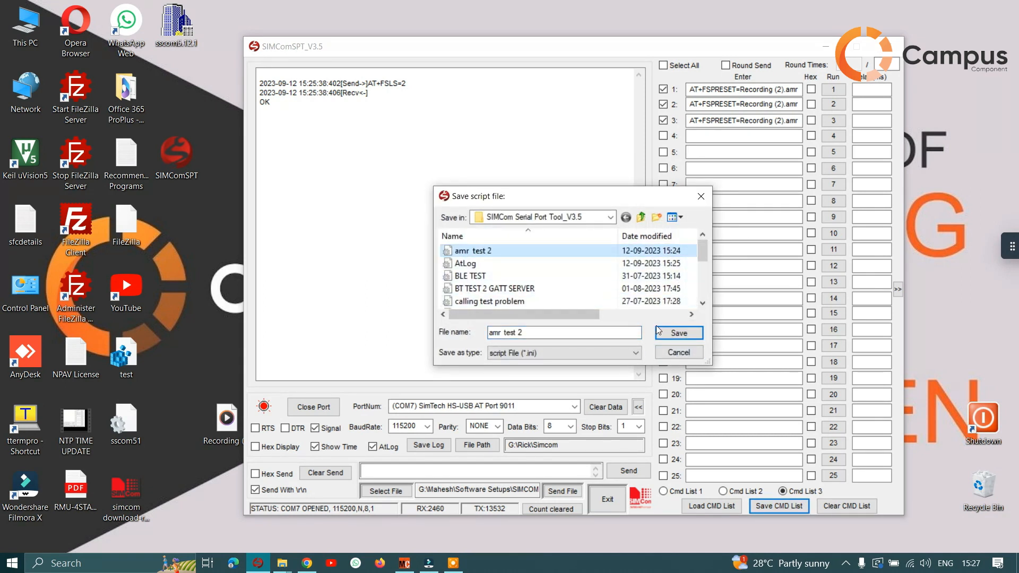
pyautogui.click(678, 333)
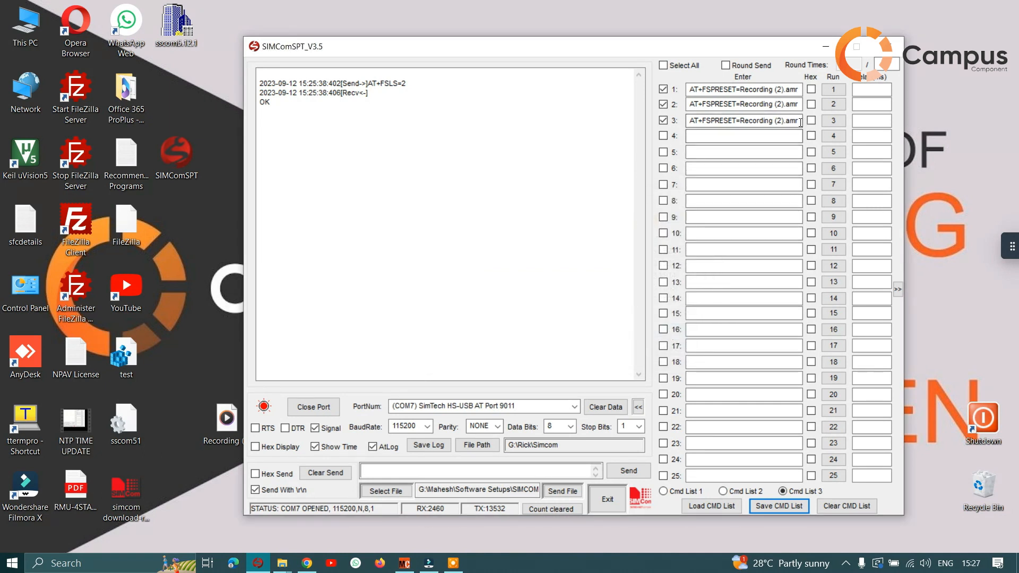
pyautogui.tripleClick(743, 119)
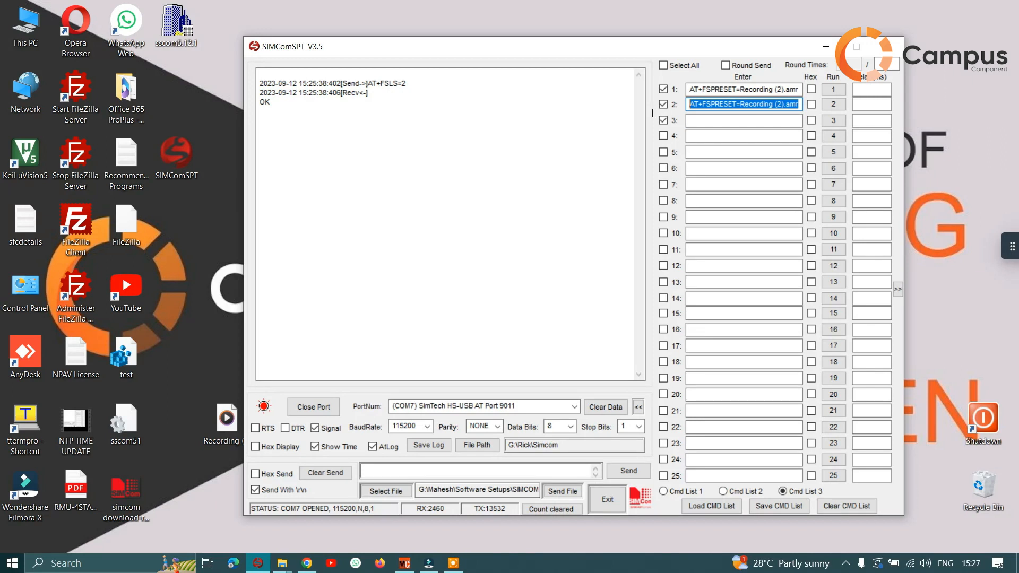
# Untick slots 2 and 3, leaving one FSPRESET command, and start saving it as amr test 2
pyautogui.click(663, 120)
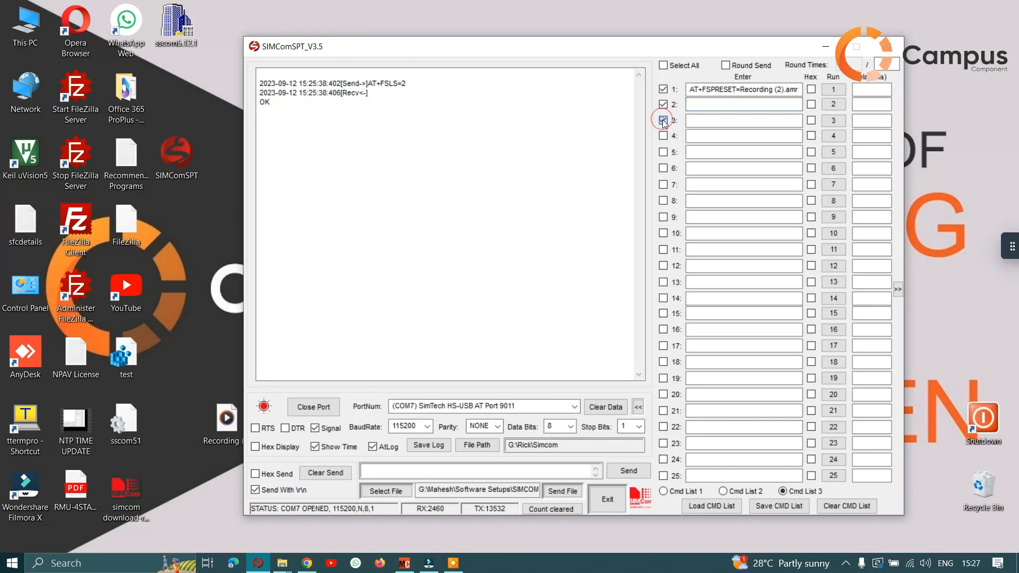
pyautogui.click(662, 120)
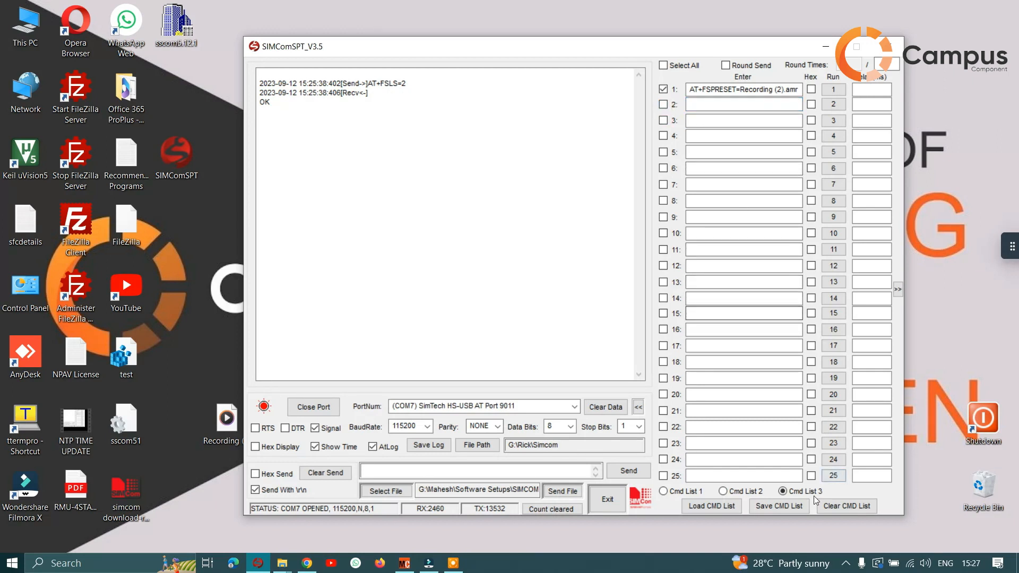
pyautogui.click(778, 507)
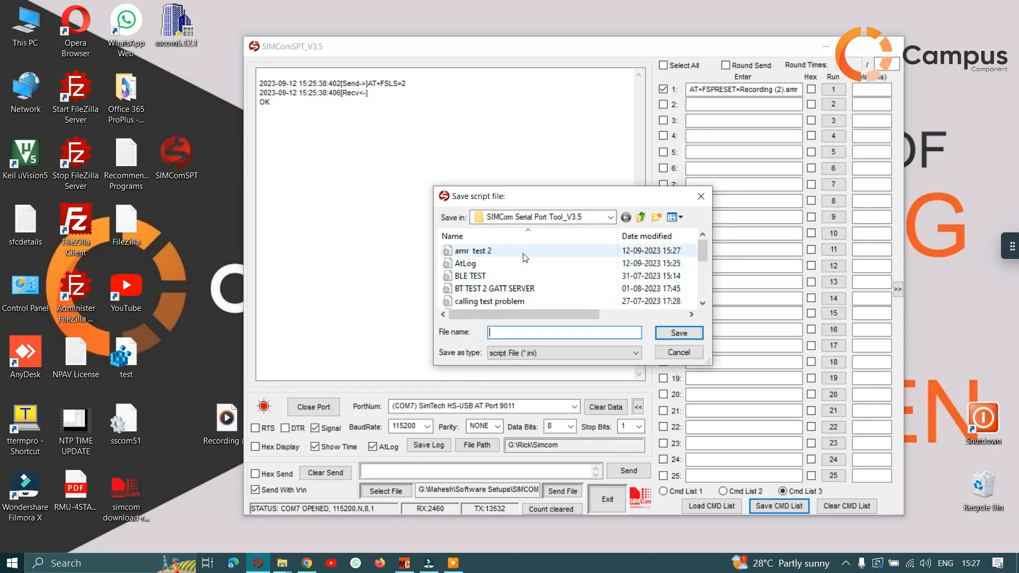
pyautogui.click(471, 251)
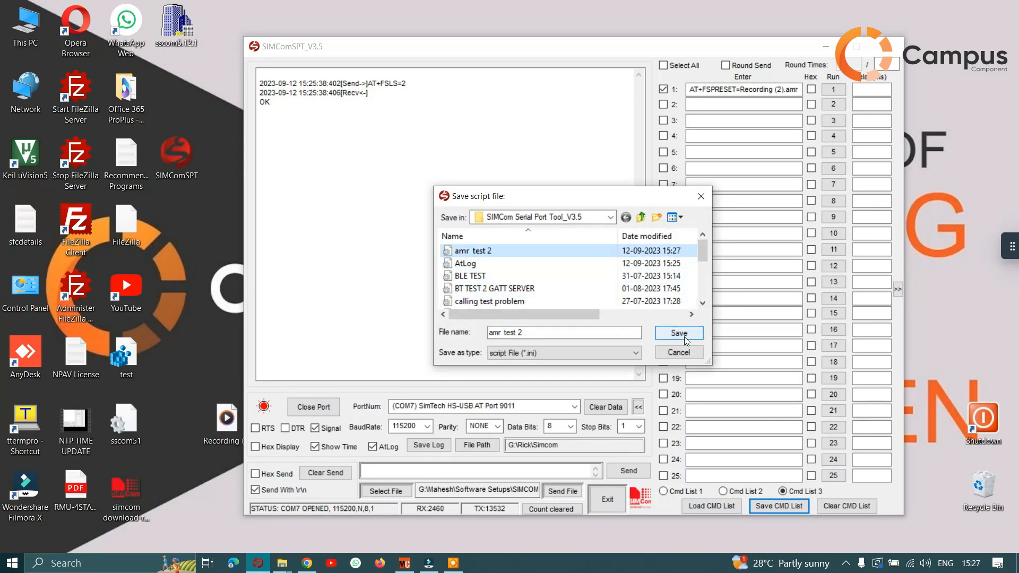
# Overwrite amr test 2, send that script file to the module, then switch to command list 2
pyautogui.click(678, 332)
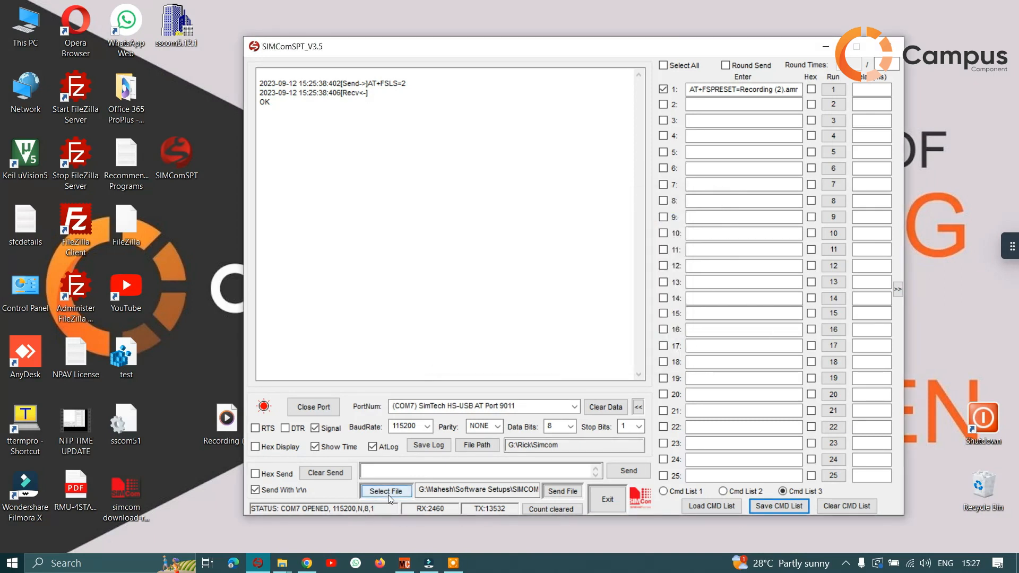
pyautogui.click(386, 490)
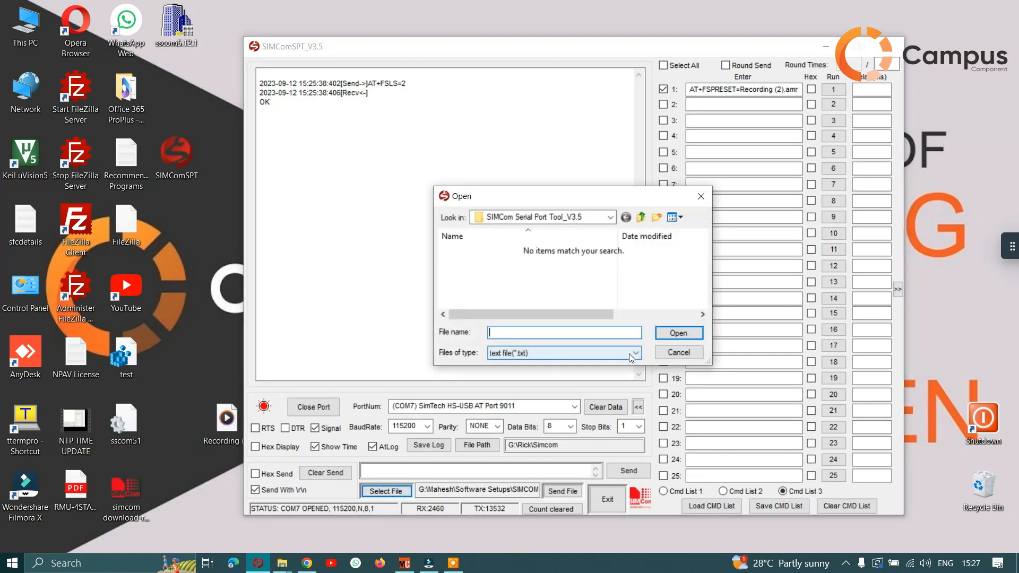
pyautogui.click(633, 352)
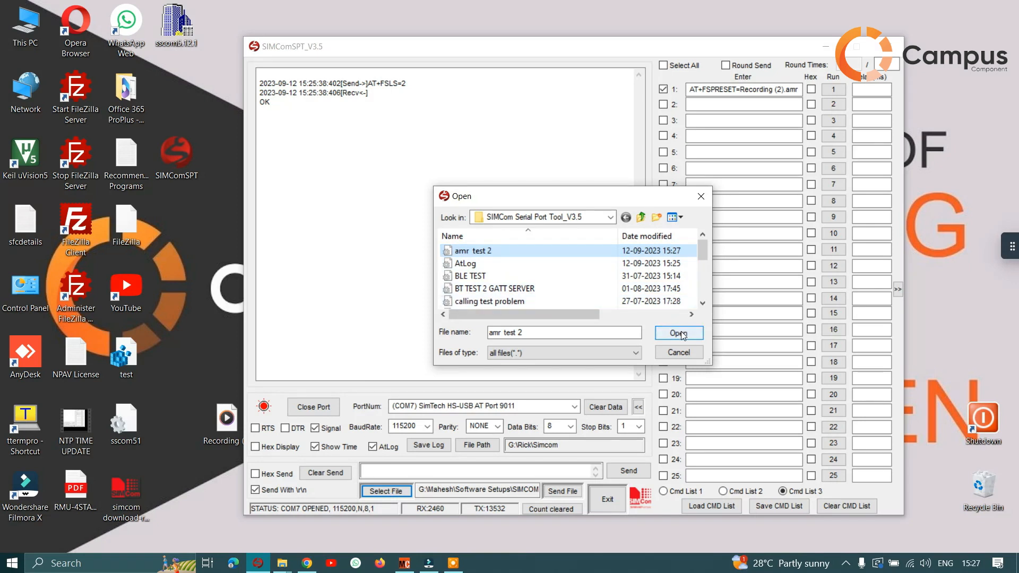
pyautogui.click(678, 332)
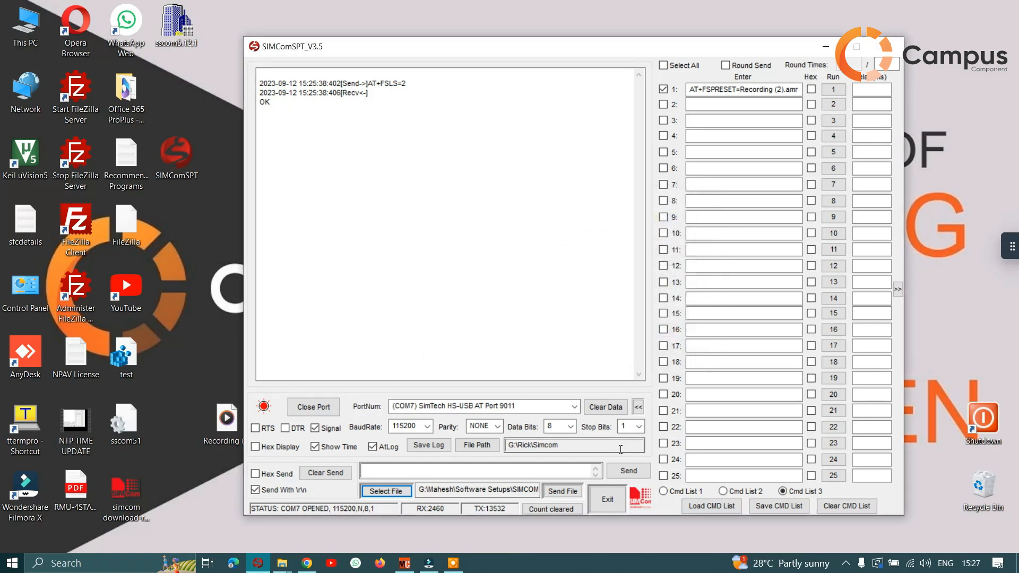
pyautogui.click(562, 491)
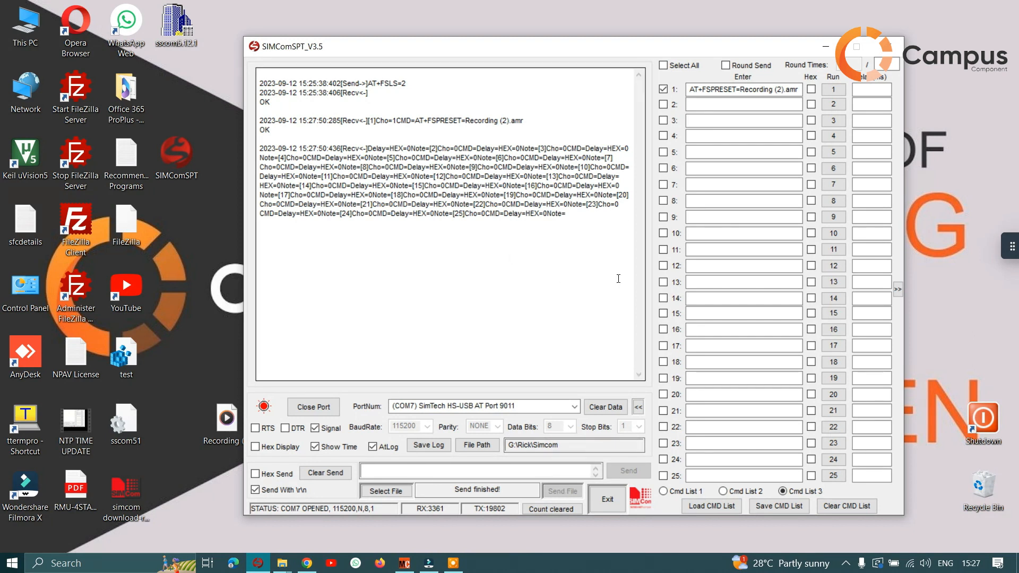
pyautogui.click(723, 491)
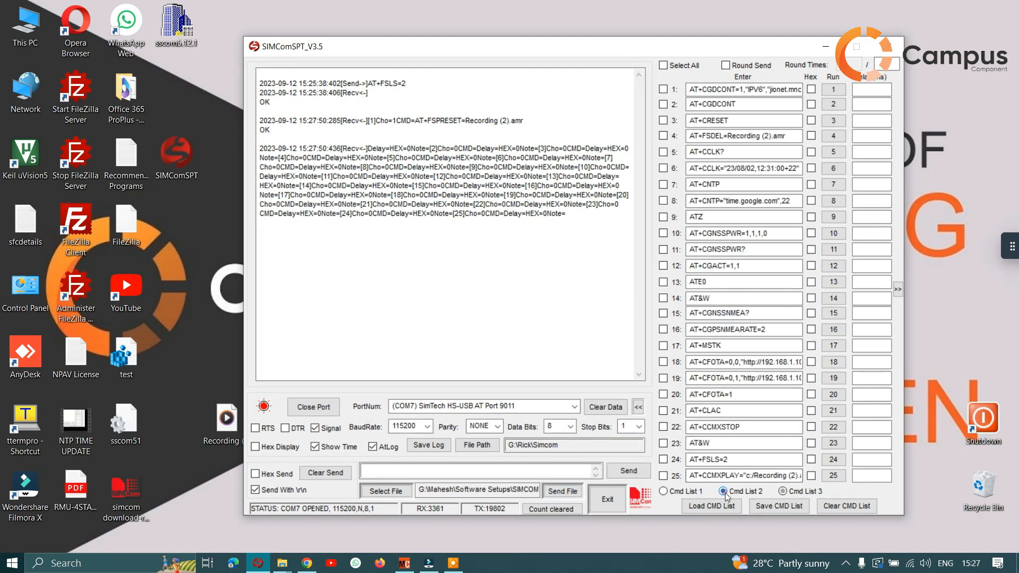
# List the module's files, play Recording (2).amr, delete it with FSDEL, and relist to confirm
pyautogui.click(834, 459)
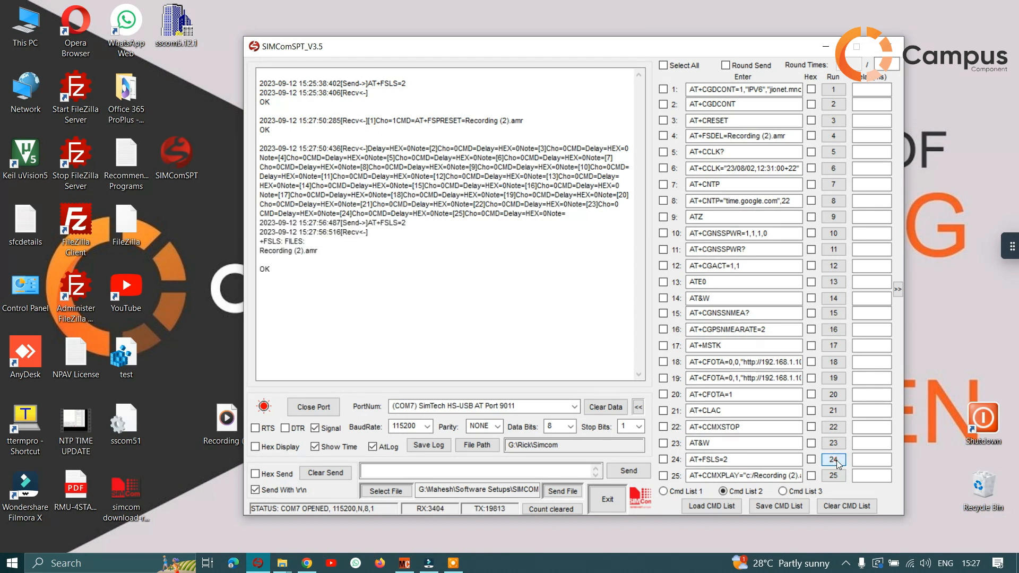
pyautogui.click(834, 460)
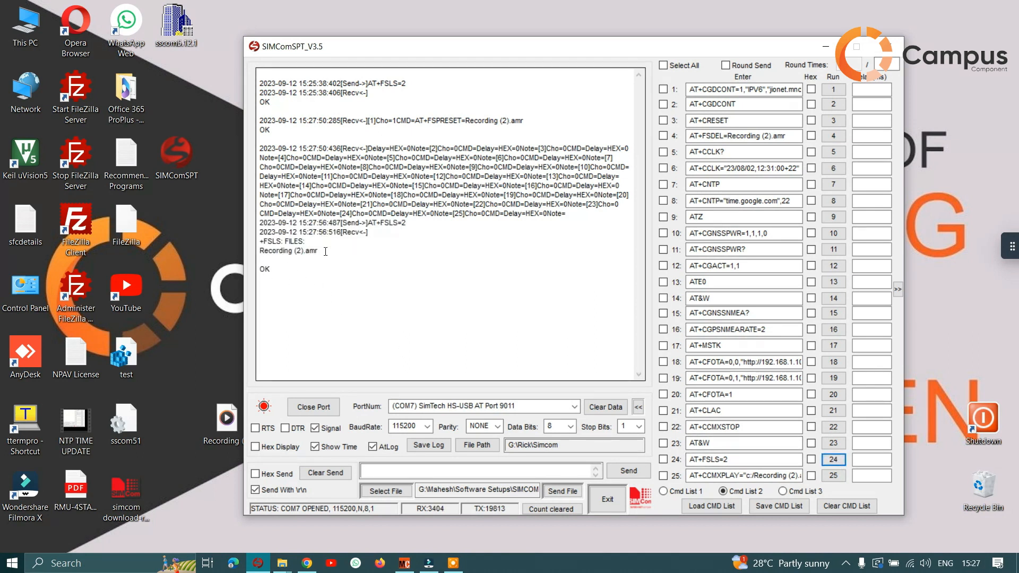
pyautogui.moveTo(409, 301)
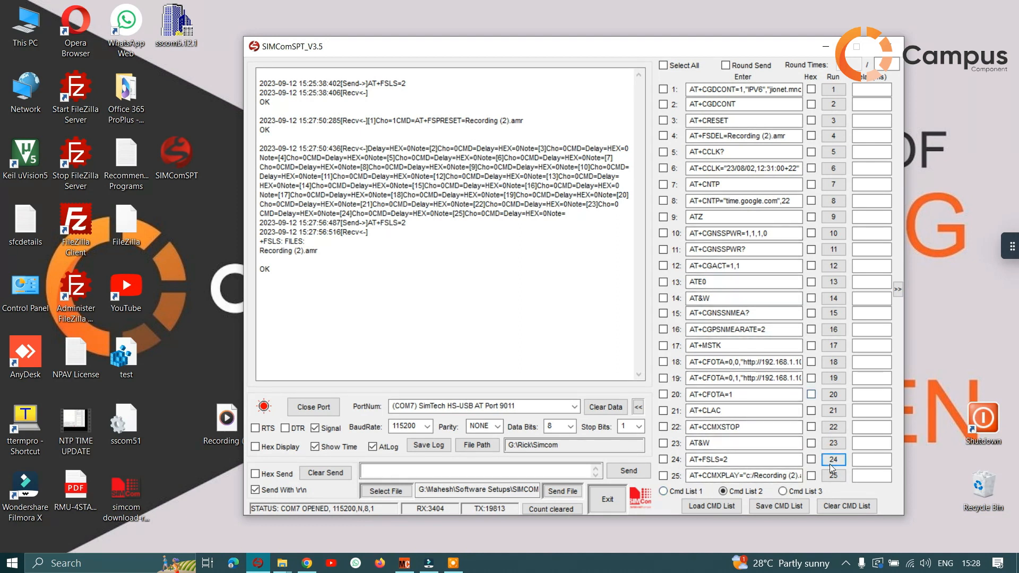
pyautogui.click(835, 476)
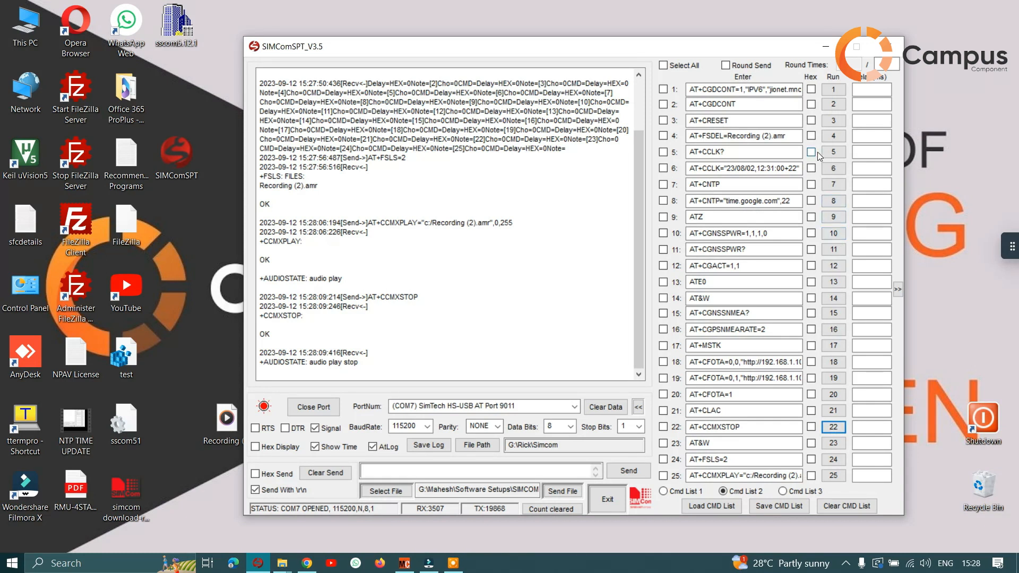
pyautogui.click(833, 134)
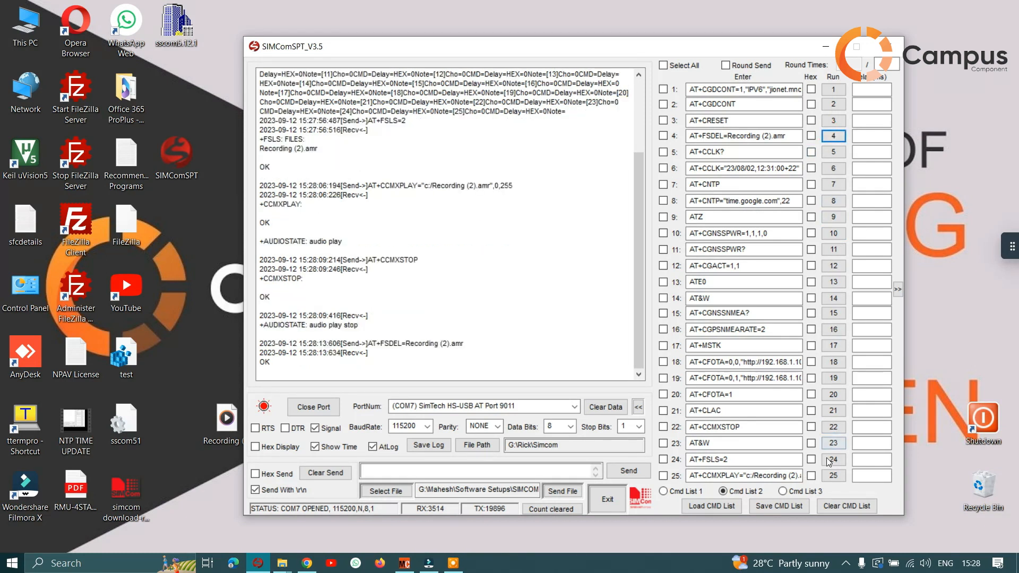
pyautogui.click(835, 460)
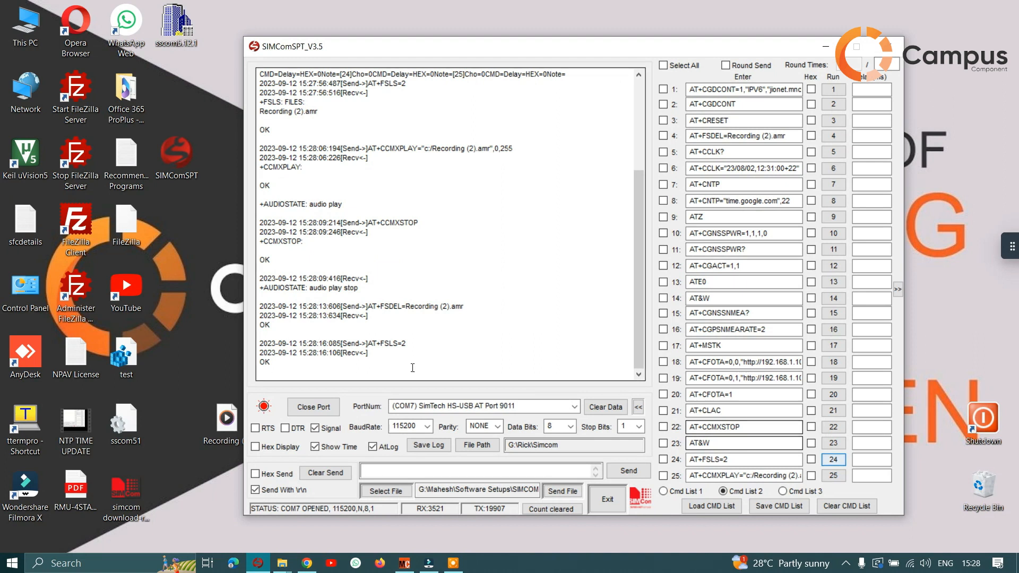